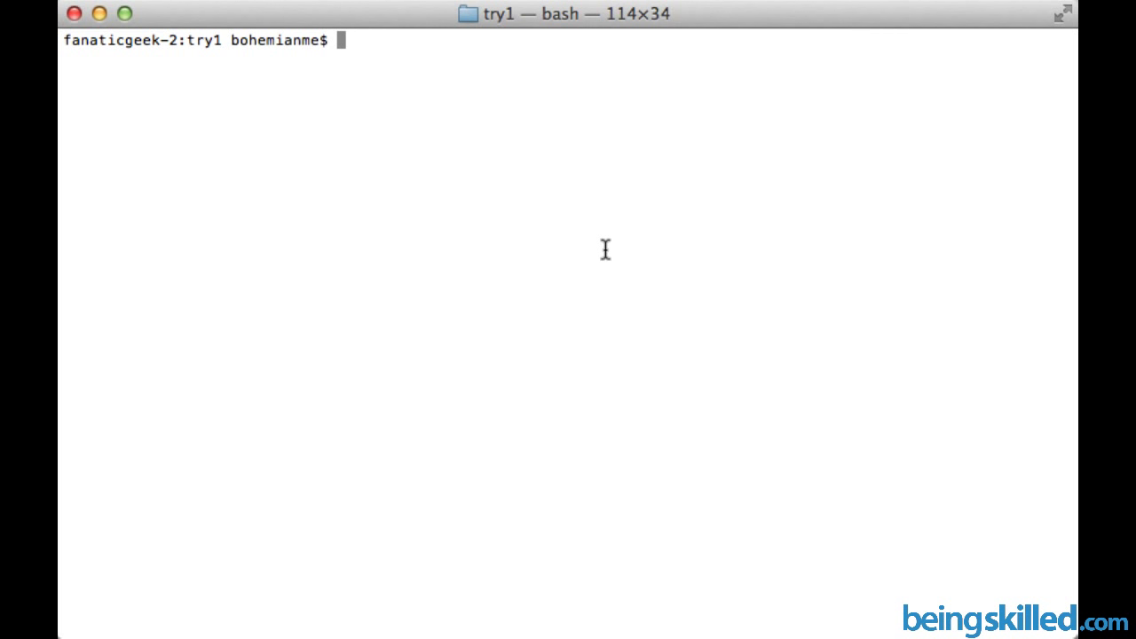
Step: Start a mkdir -p command with the path ./a, correcting a stray slash
type("mkdir")
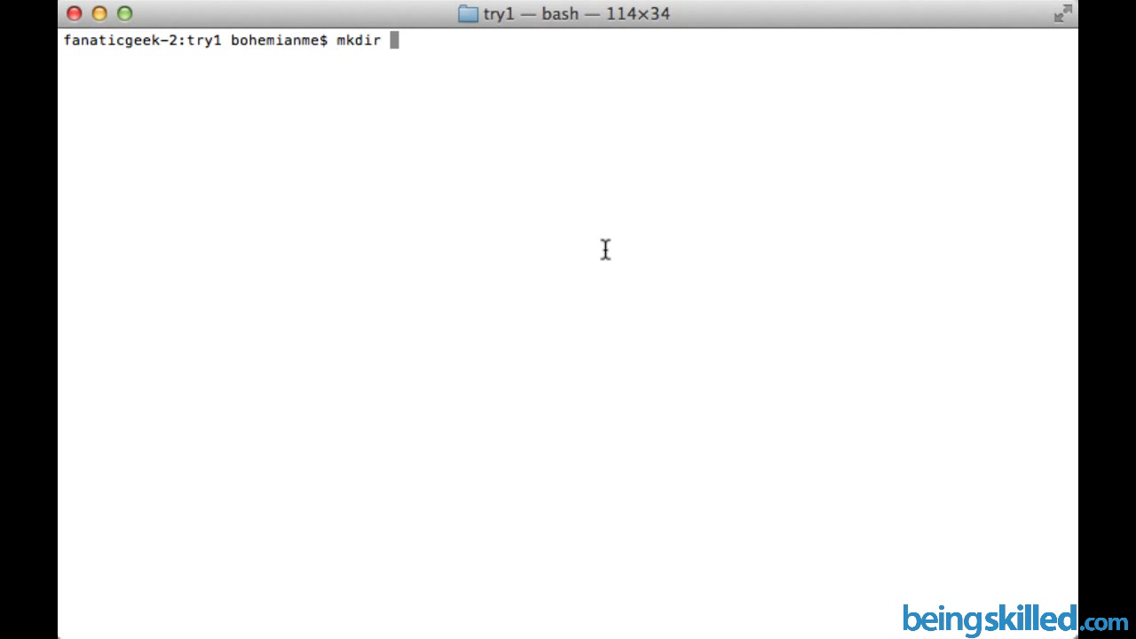
type("-p")
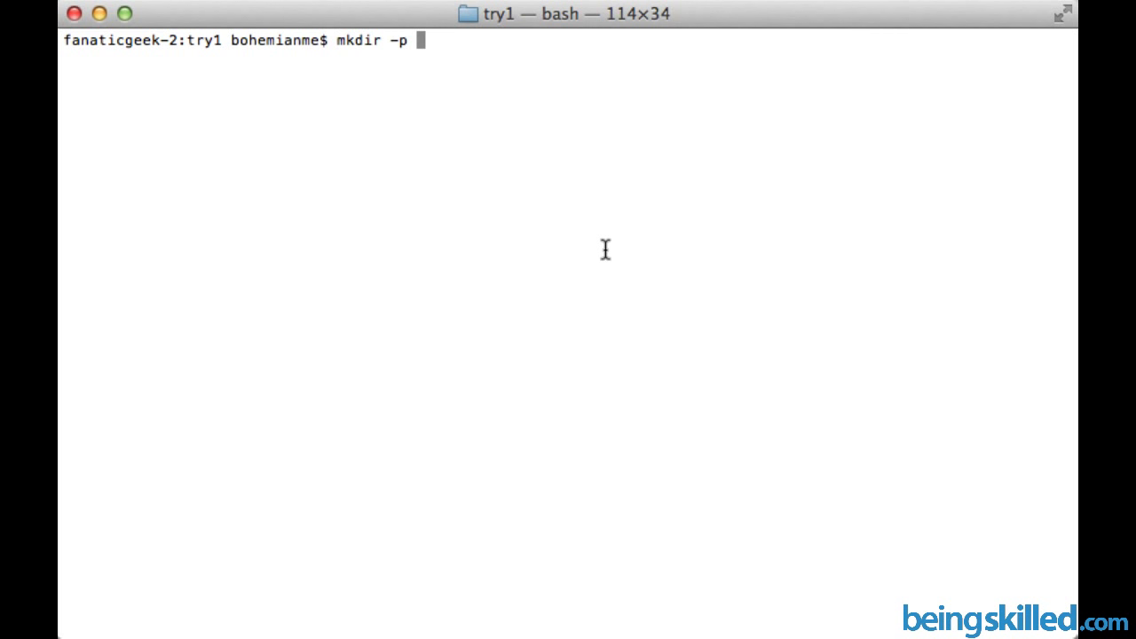
type("./a")
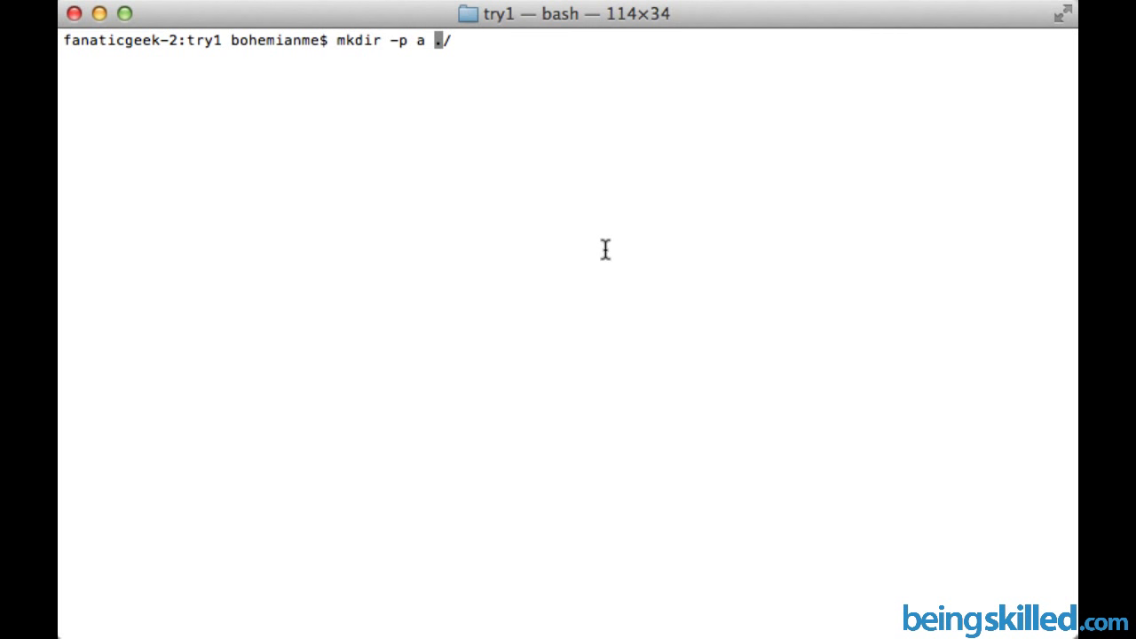
type("/")
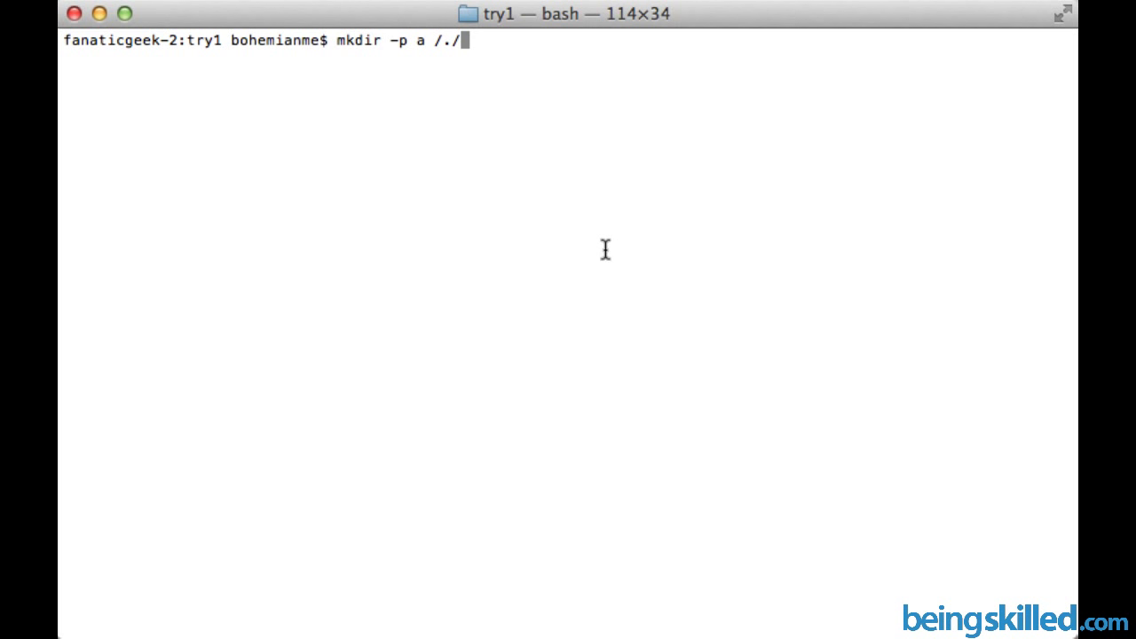
key("Backspace")
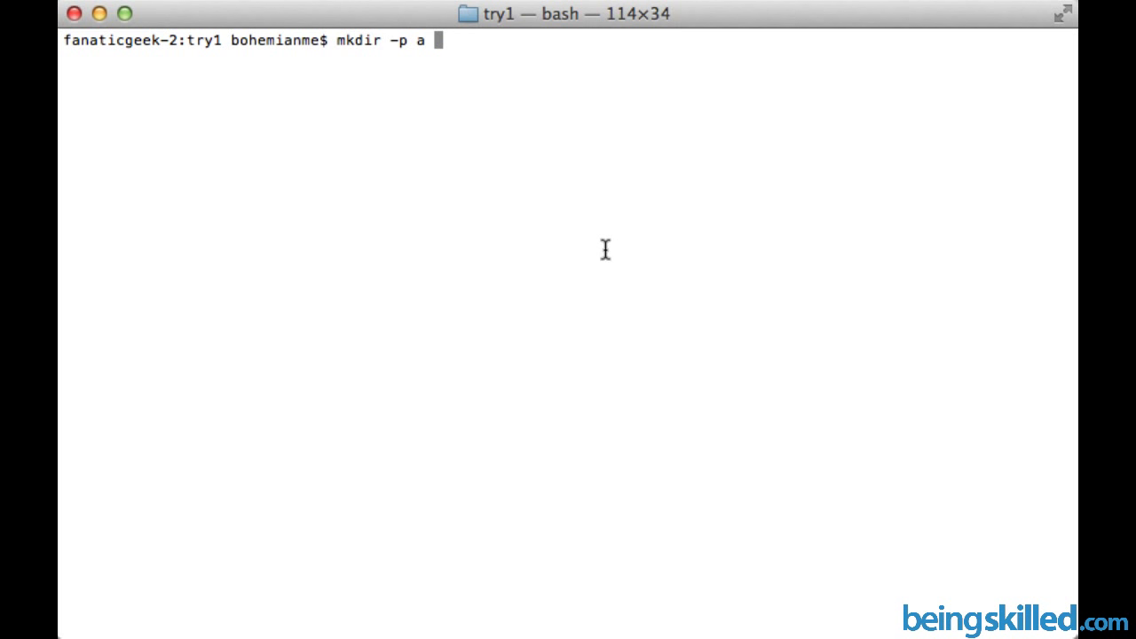
type("./a")
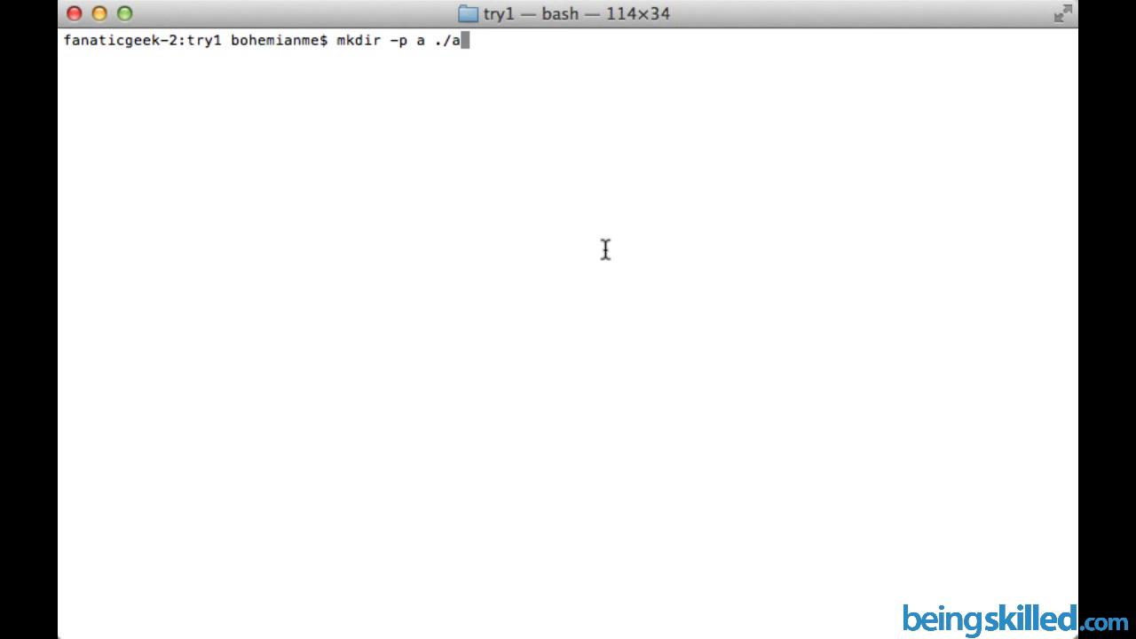
Step: Add the nested paths ./a/b, ./a/b/c and ./a/b/c/d to the mkdir command
type("/")
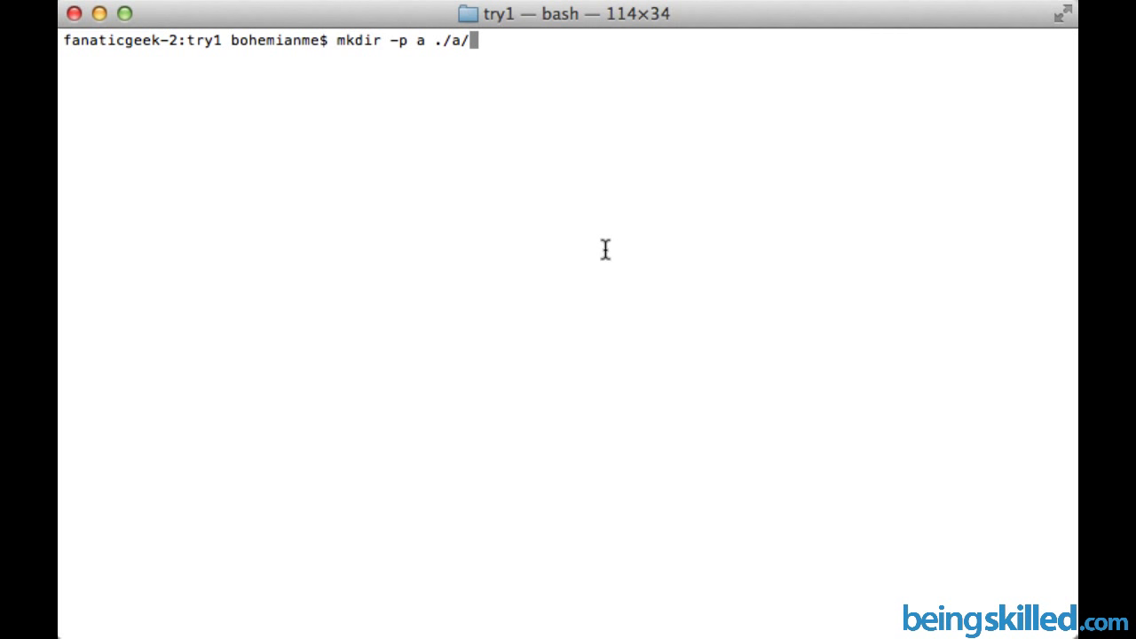
type("b")
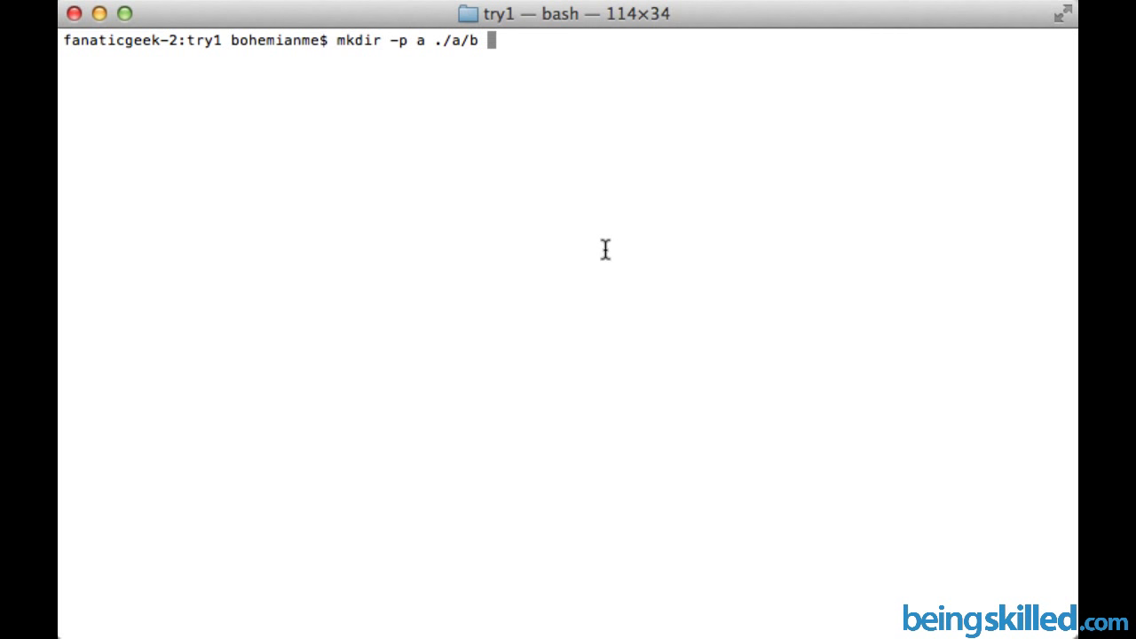
mouse_move(469, 41)
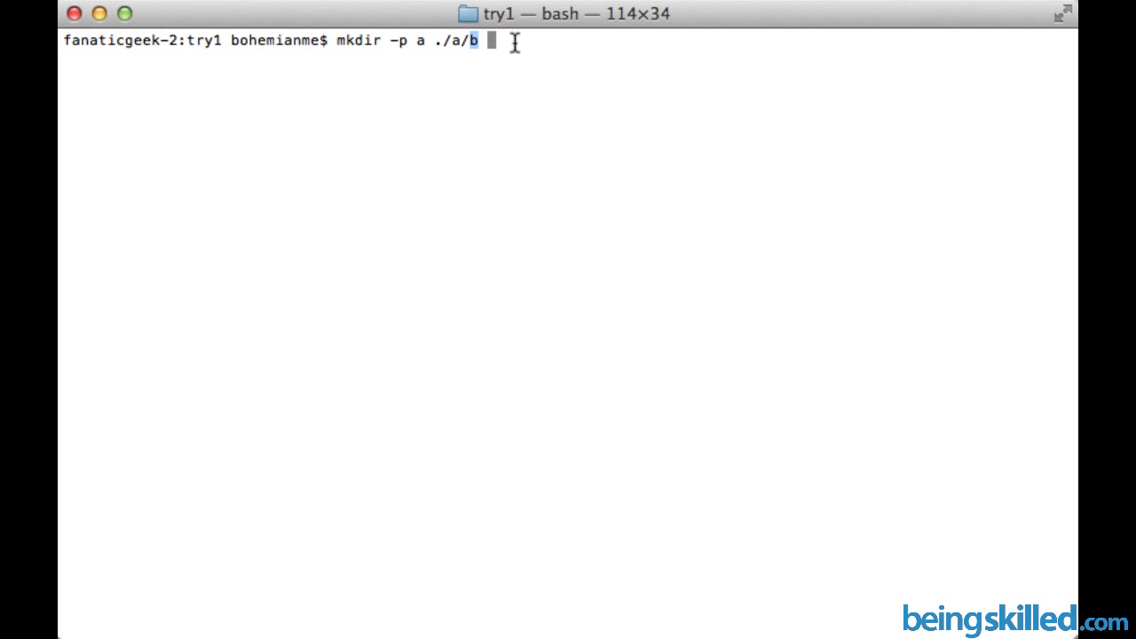
type(".")
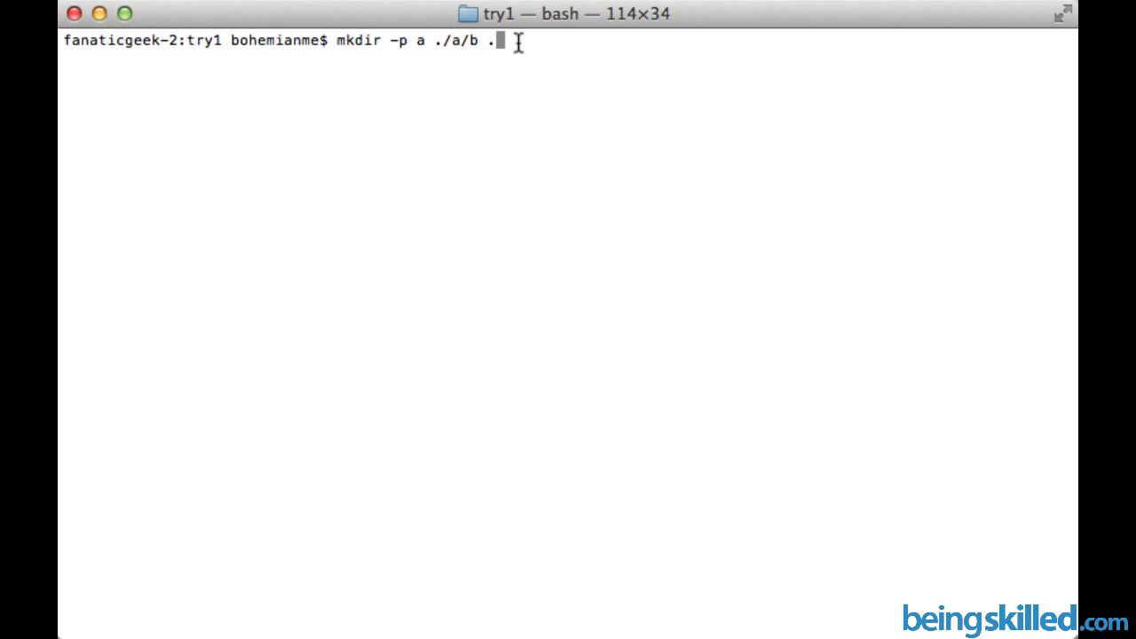
type("a/")
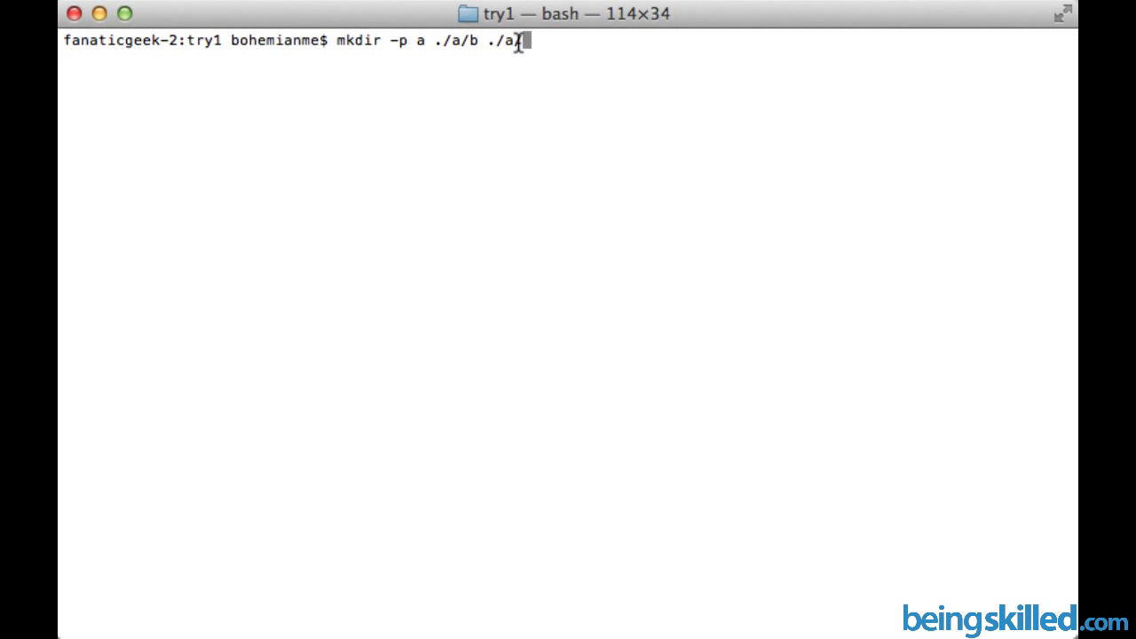
type("b/c .")
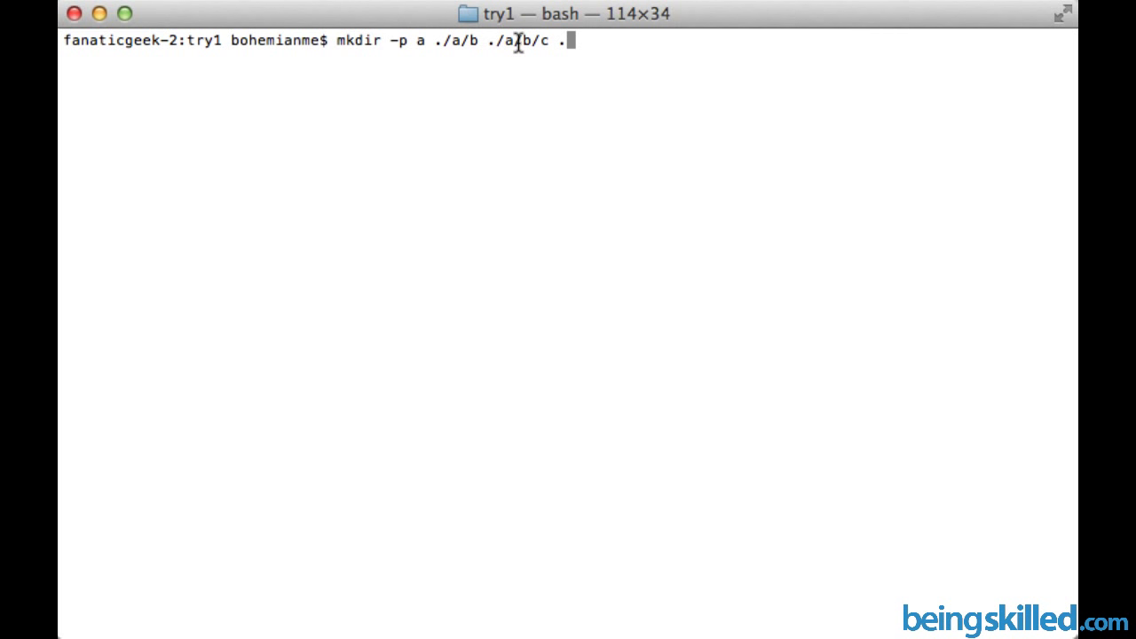
type("/a/")
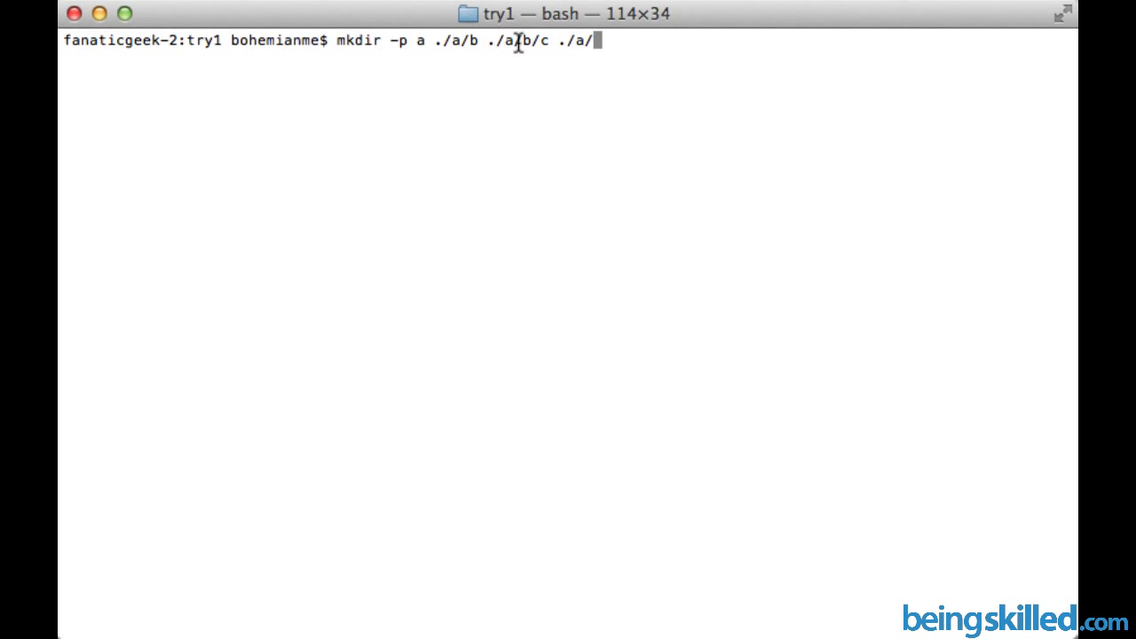
type("b/c/d")
type("ls")
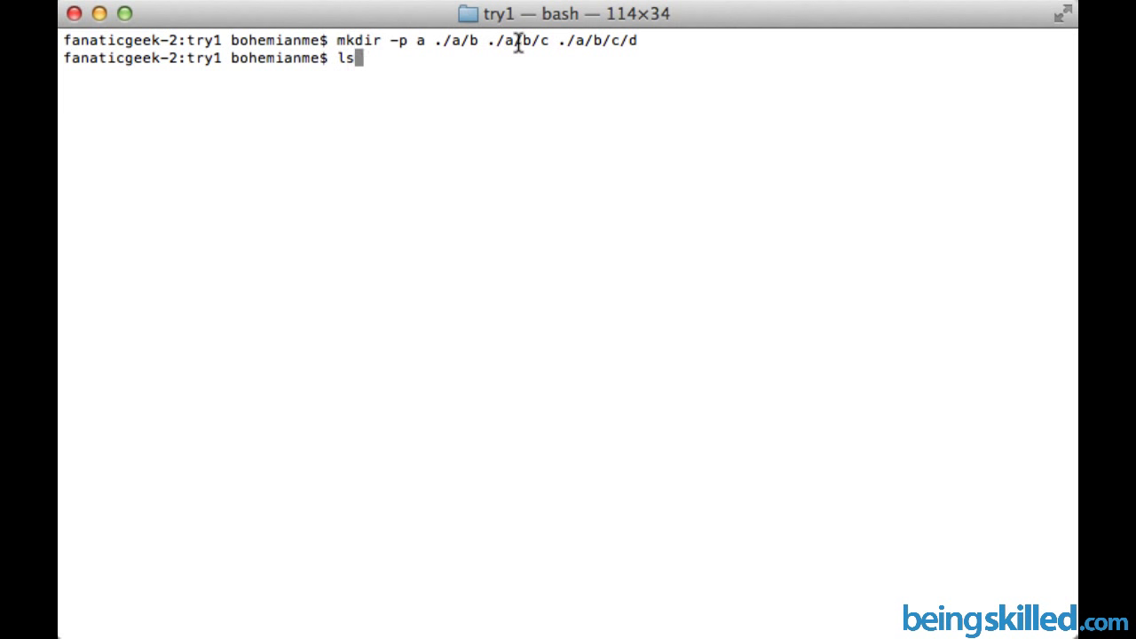
Step: Run the mkdir command, then change into folder a and then folder b
key("Return")
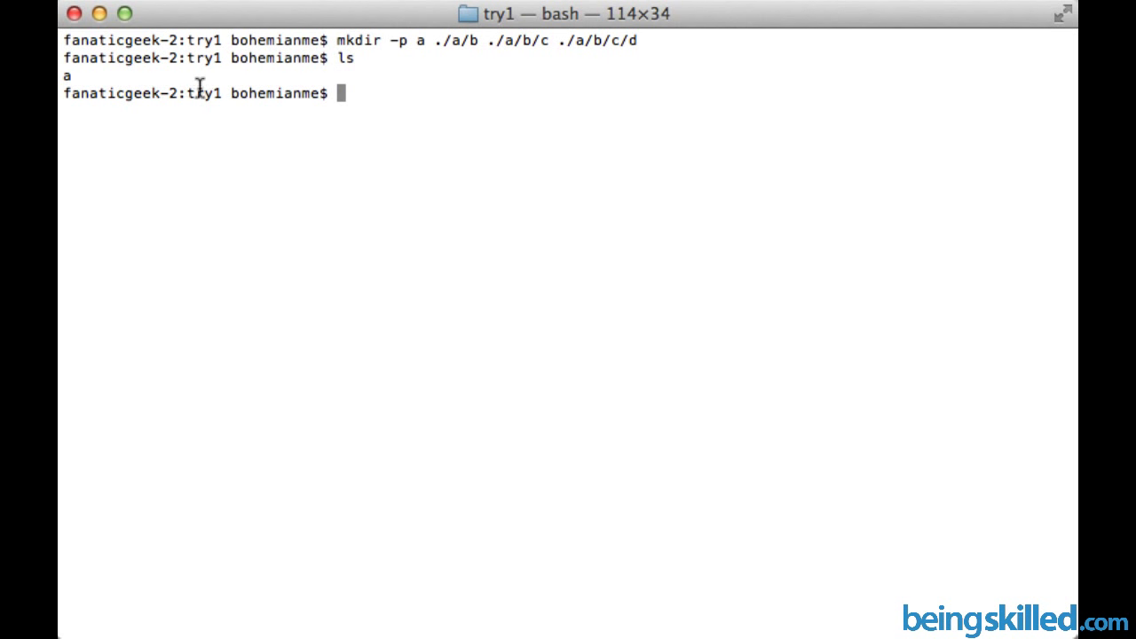
type("cd")
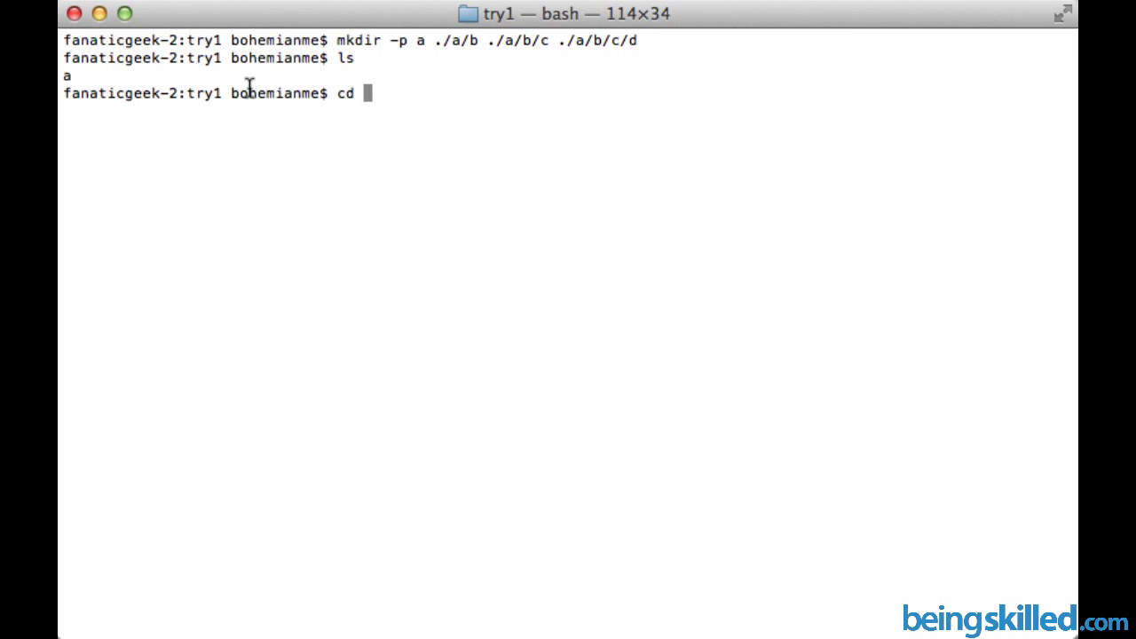
key("Return")
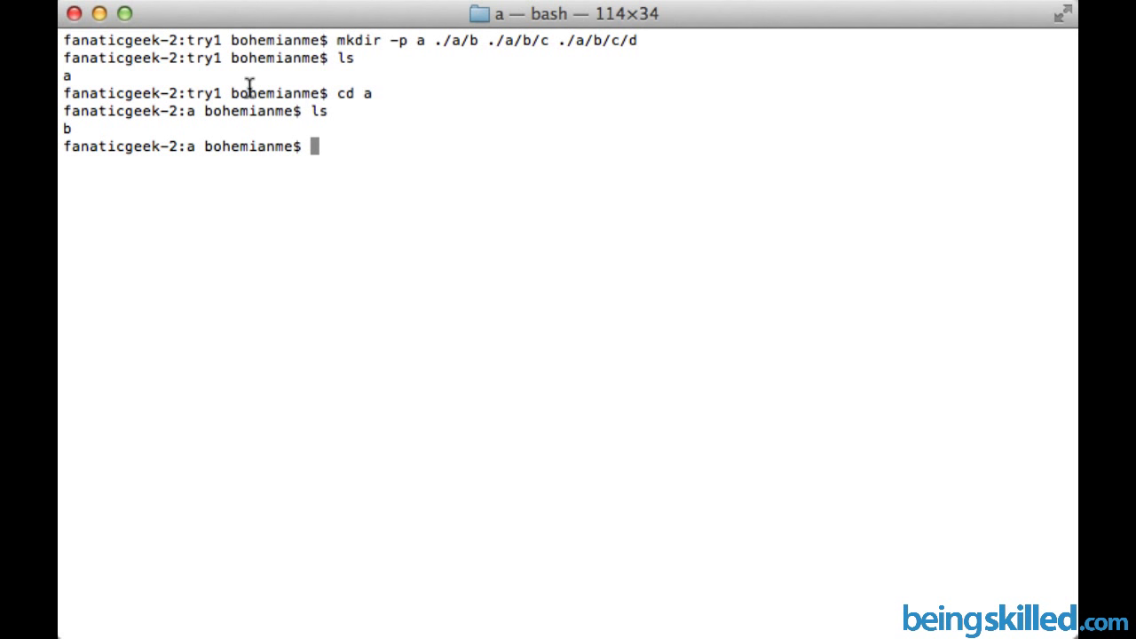
type("cd b")
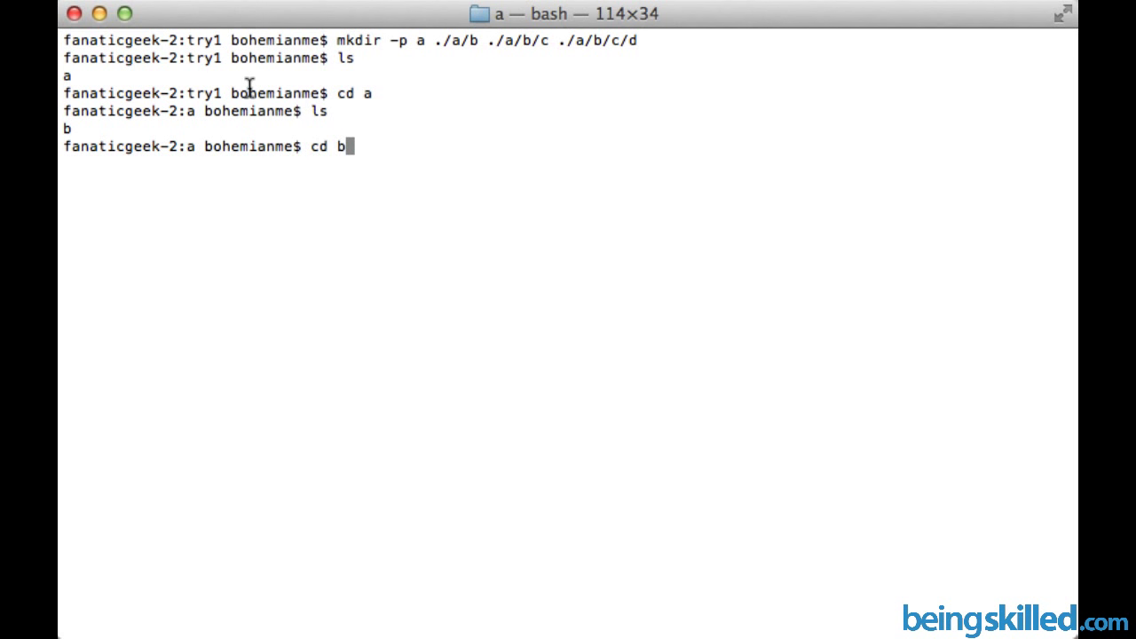
key("Return")
type("ls")
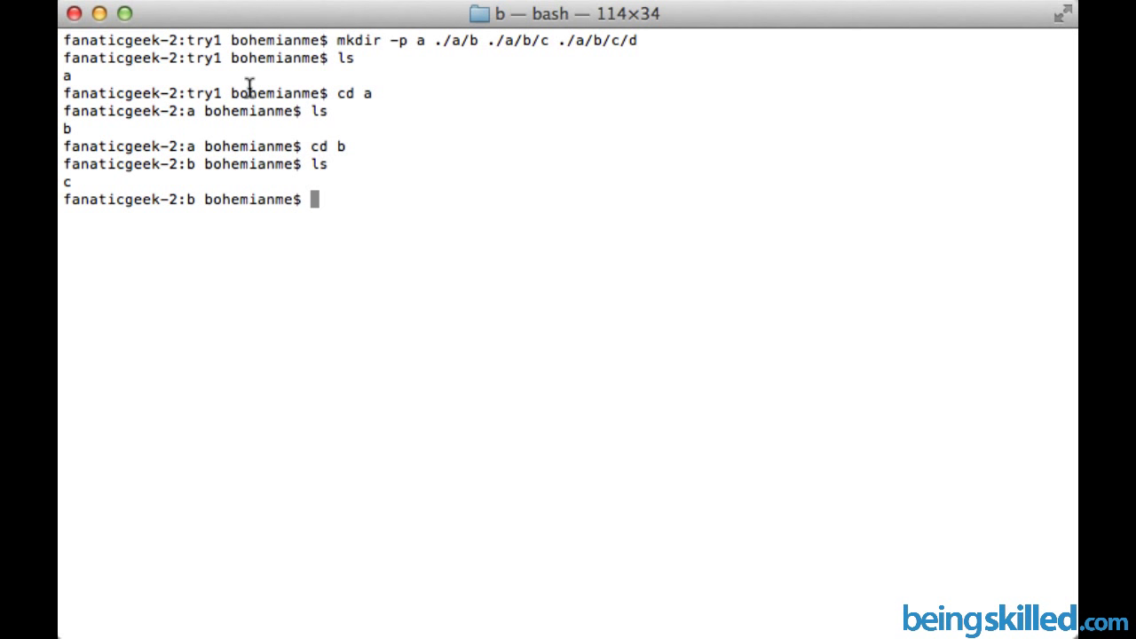
Step: Highlight the -p option in the earlier command and start typing clear
type("cd c")
type("ls")
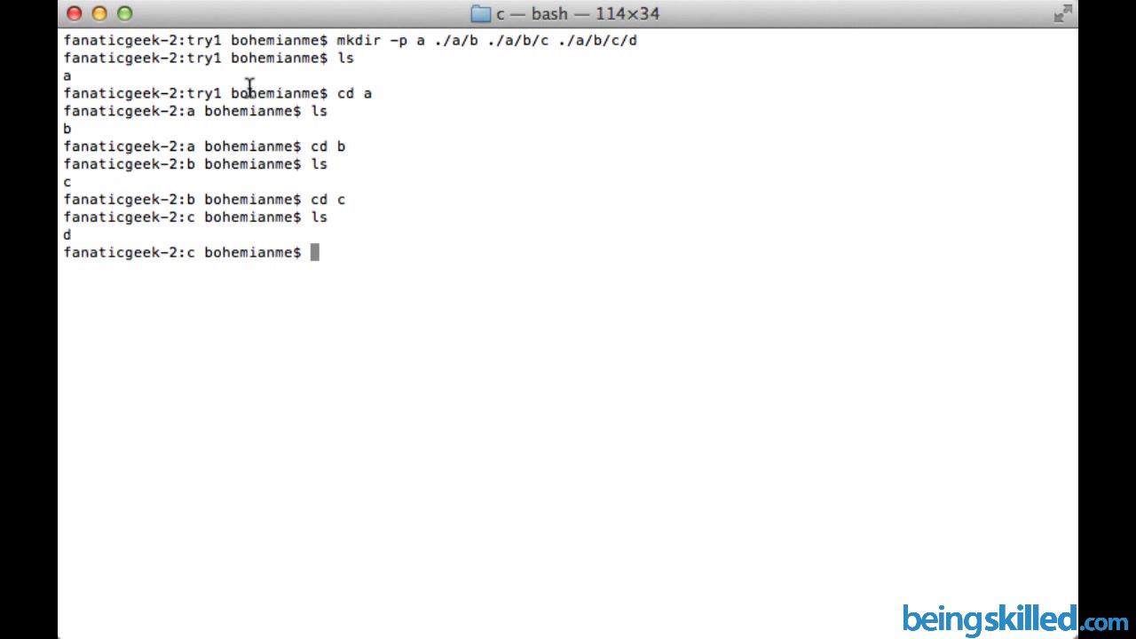
double_click(398, 40)
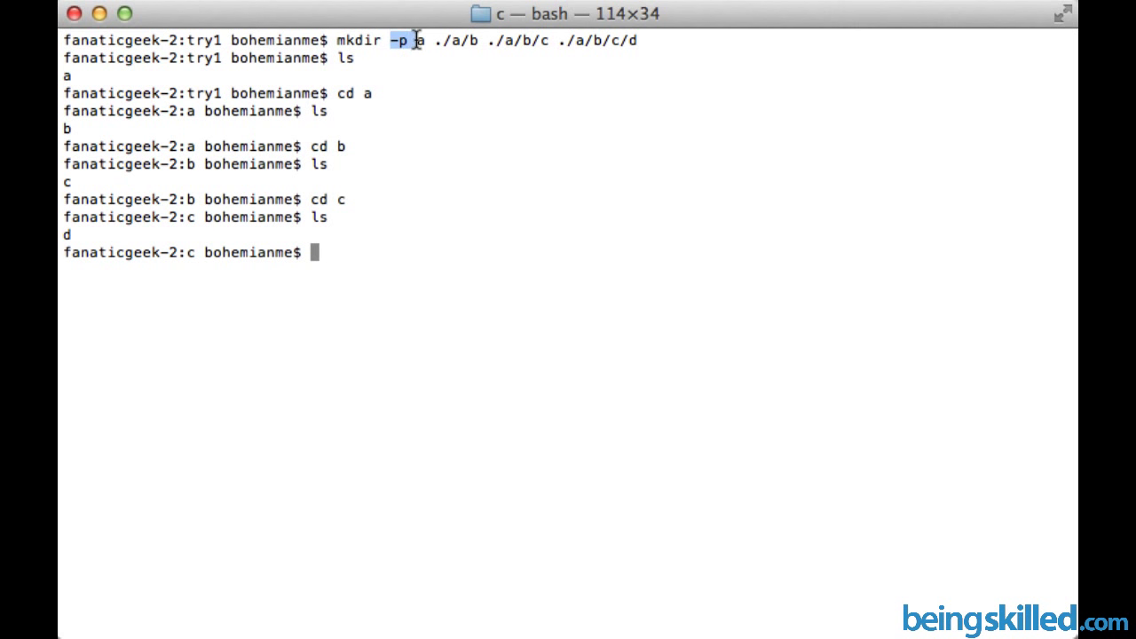
mouse_move(408, 41)
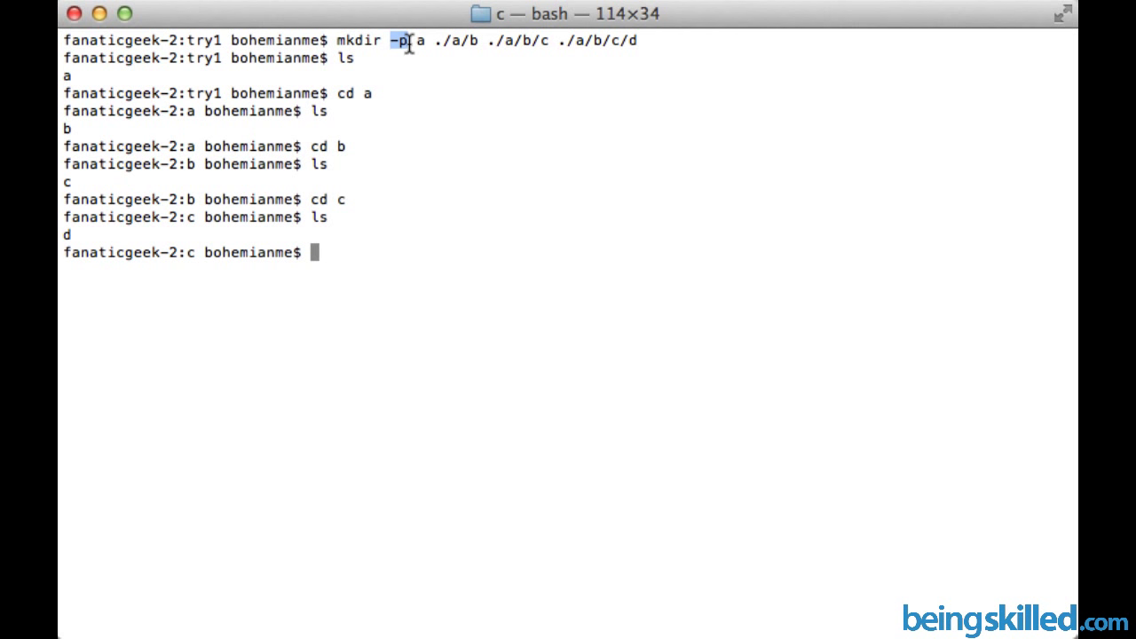
mouse_move(363, 55)
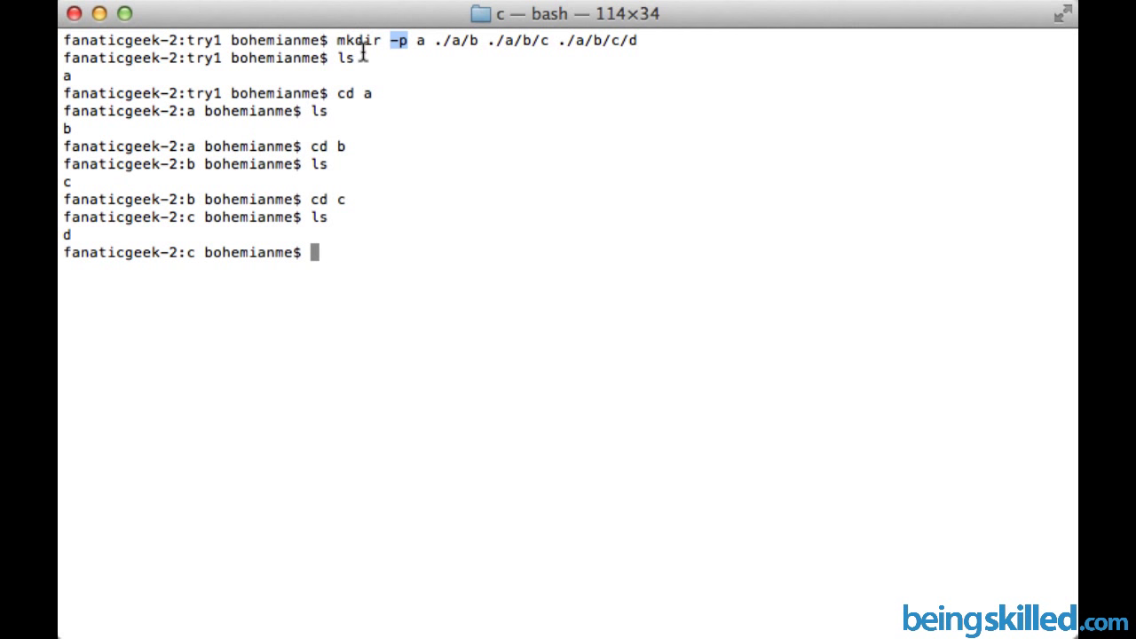
type("cl")
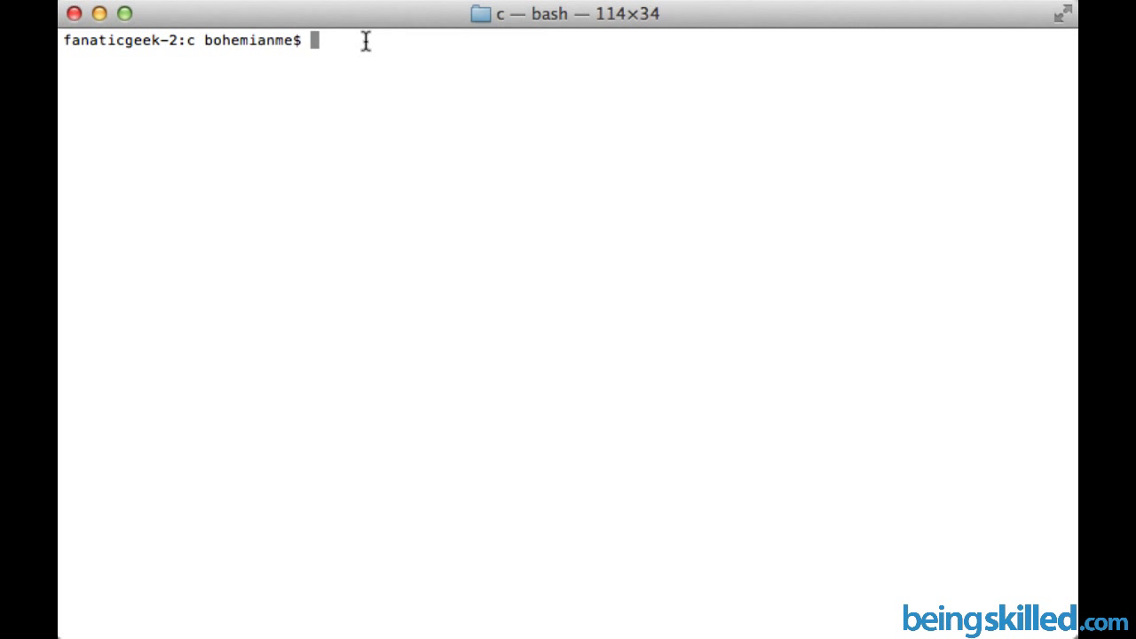
Step: Enter 'mkdir dir1 ./dir1/dir2' at the prompt, fixing a 'dire' typo, without running it
type("mkd")
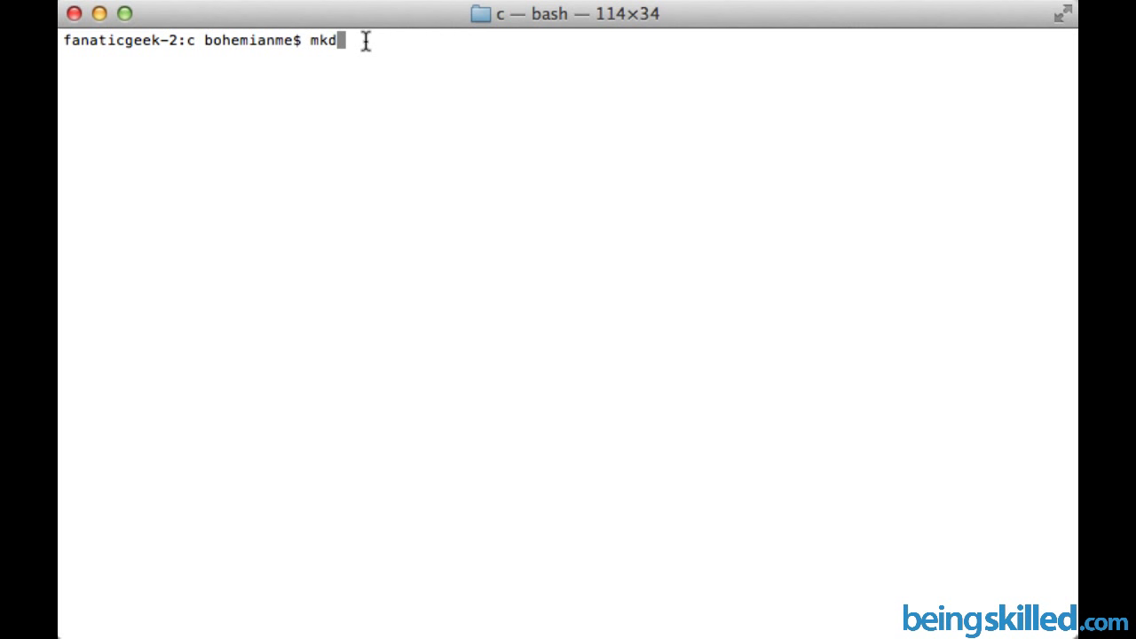
type("ir")
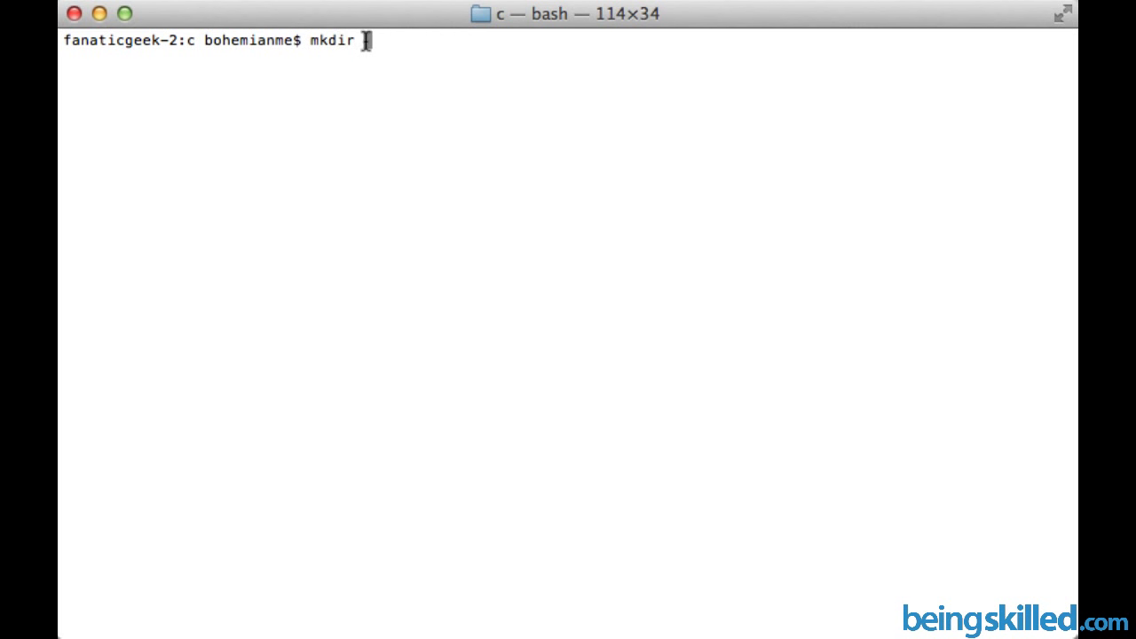
type("dir")
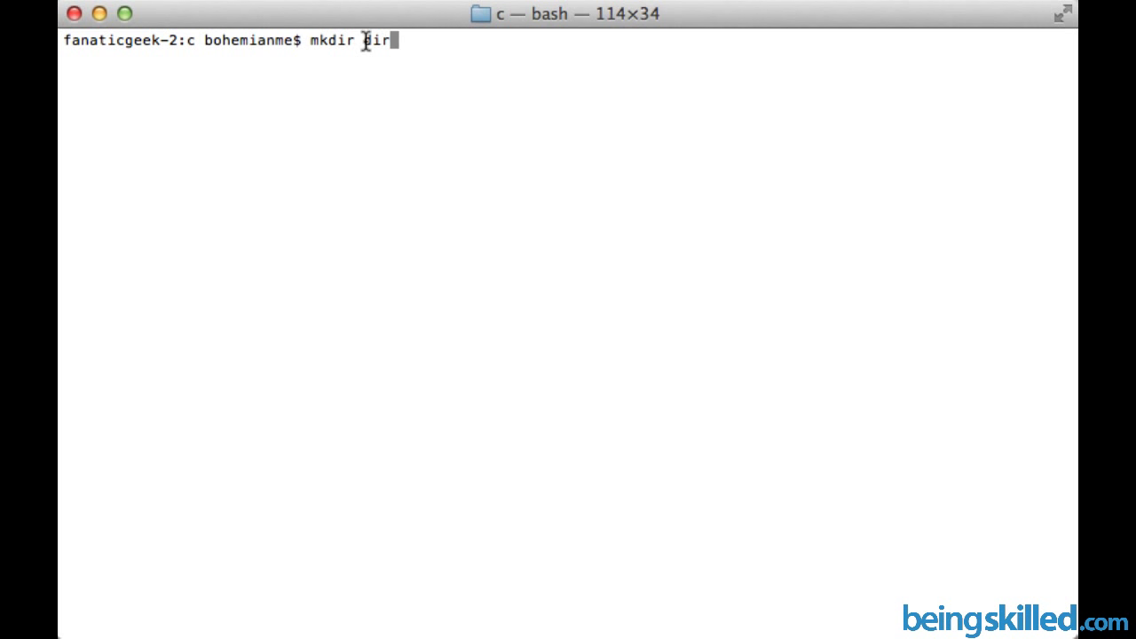
type("1")
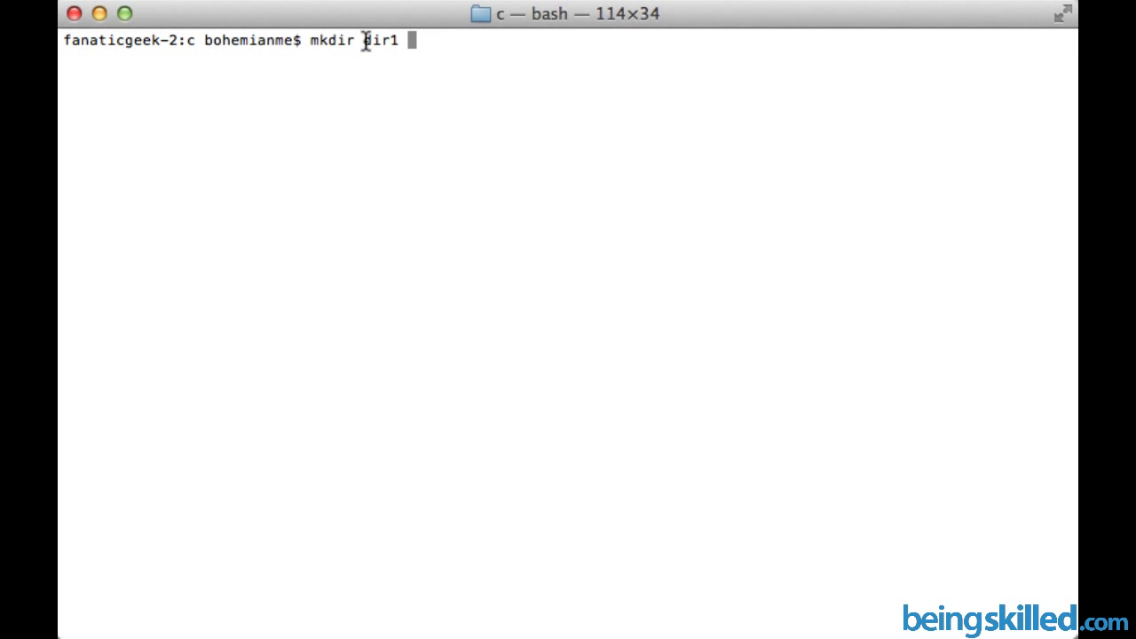
type("./dire")
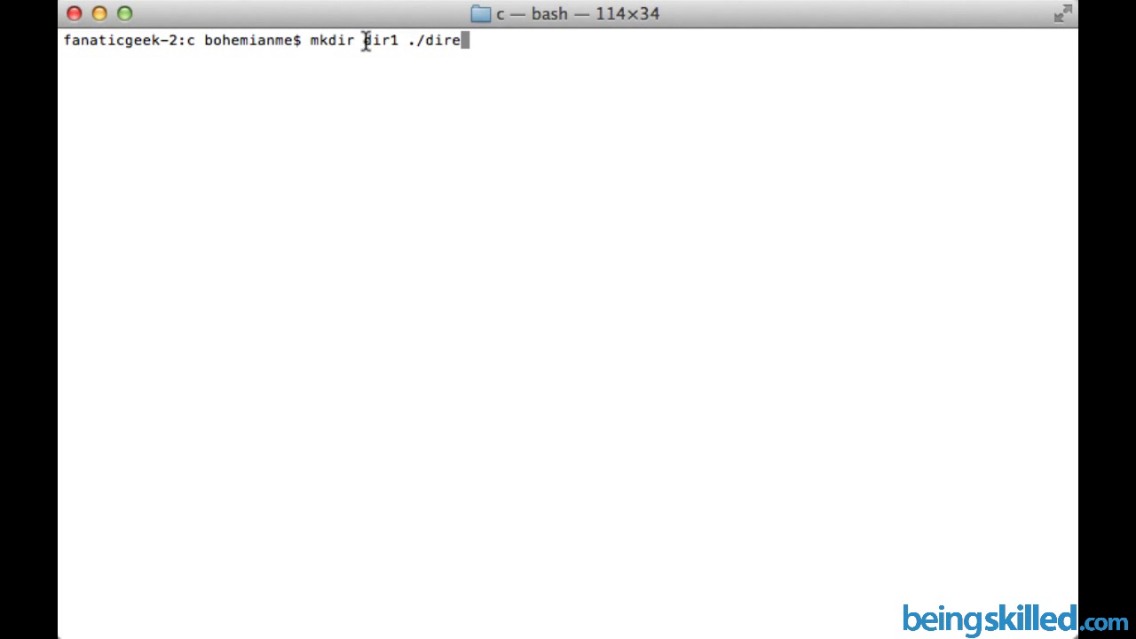
key("Backspace")
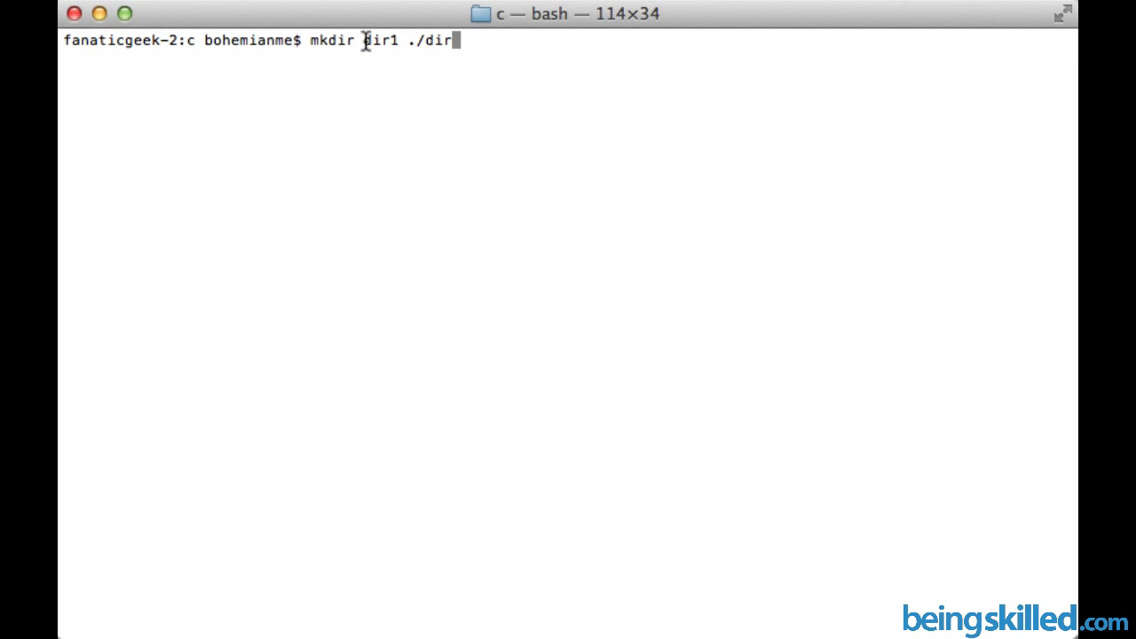
type("1/")
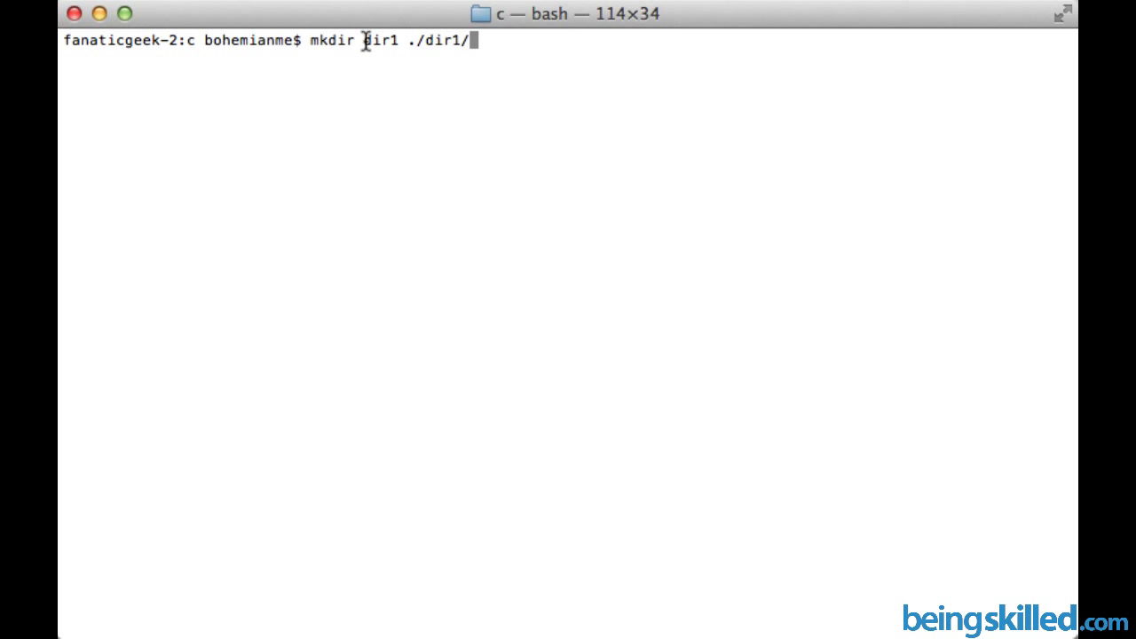
double_click(435, 40)
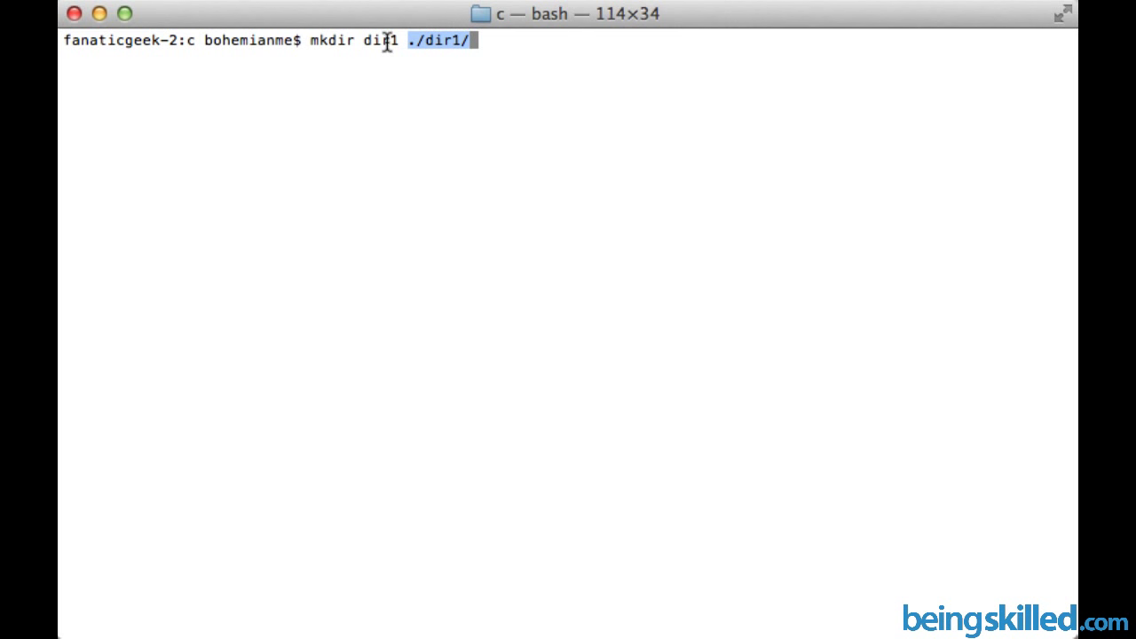
mouse_move(183, 46)
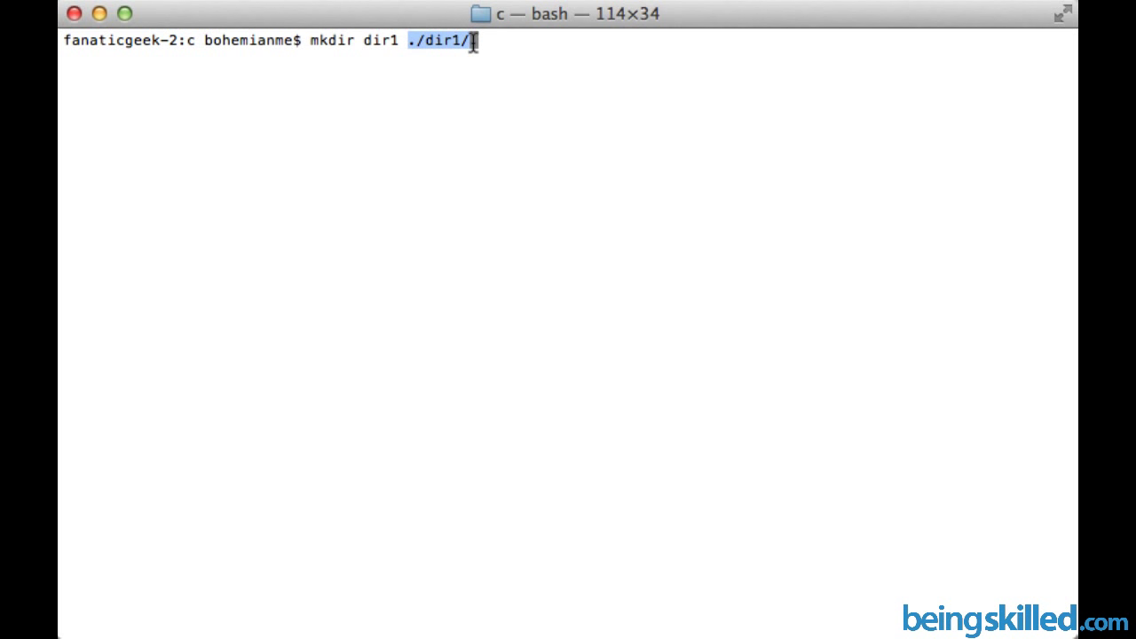
mouse_move(233, 66)
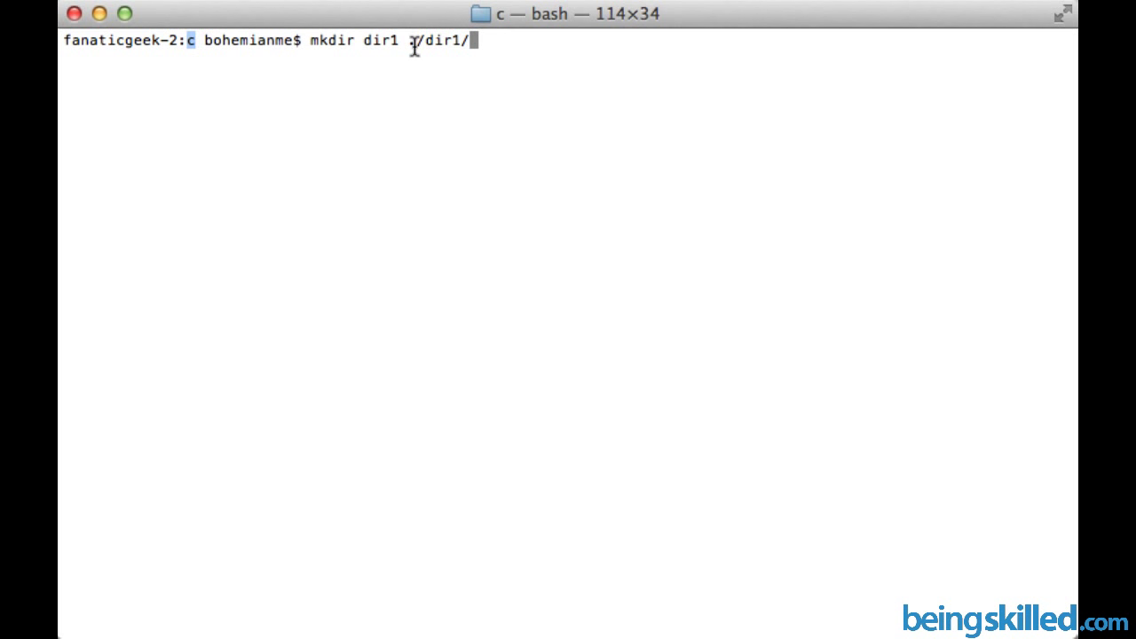
type(".")
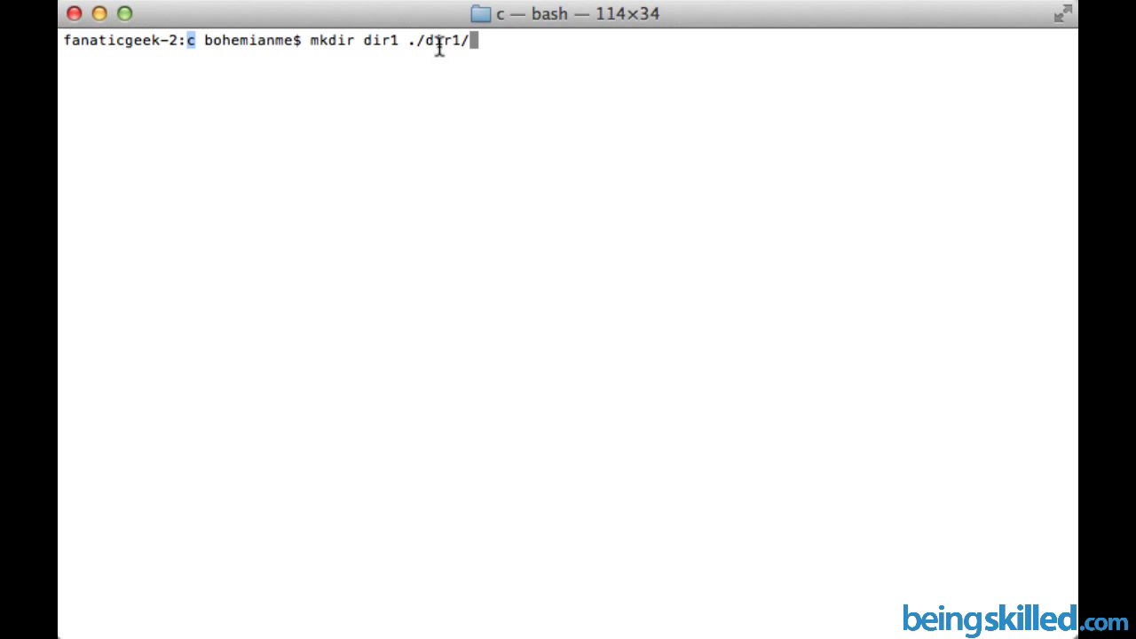
mouse_move(479, 41)
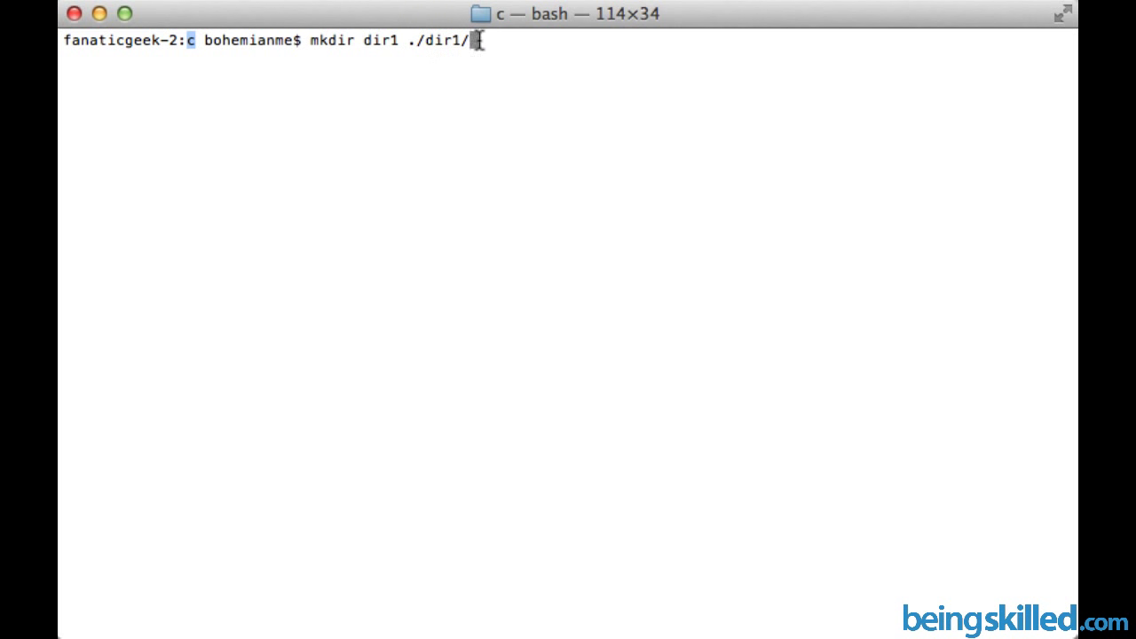
mouse_move(532, 40)
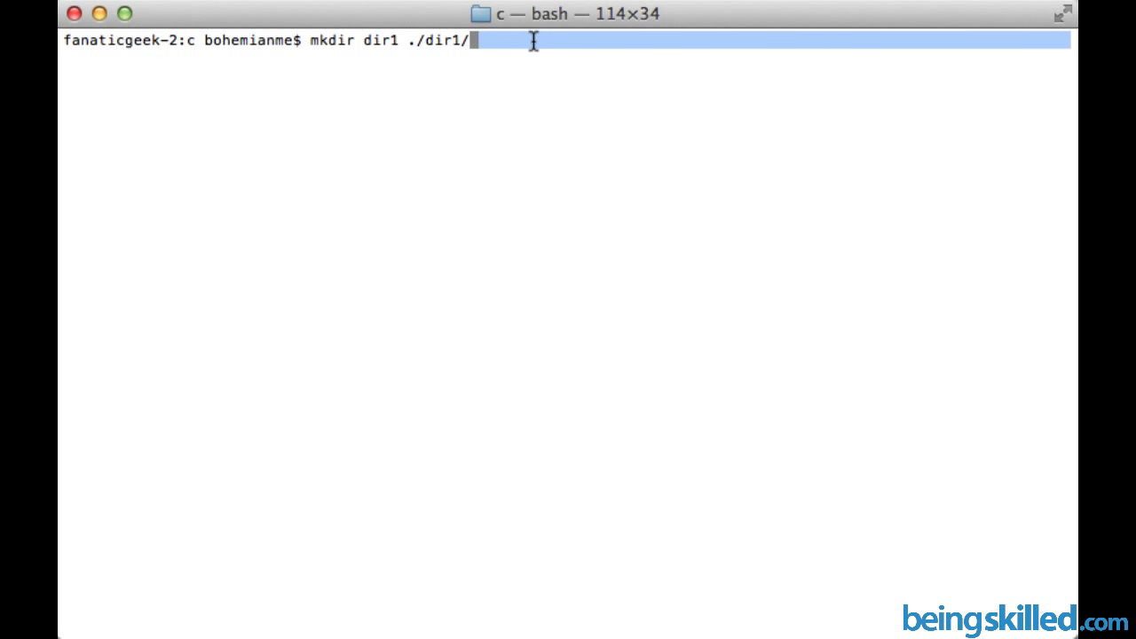
type("dir2")
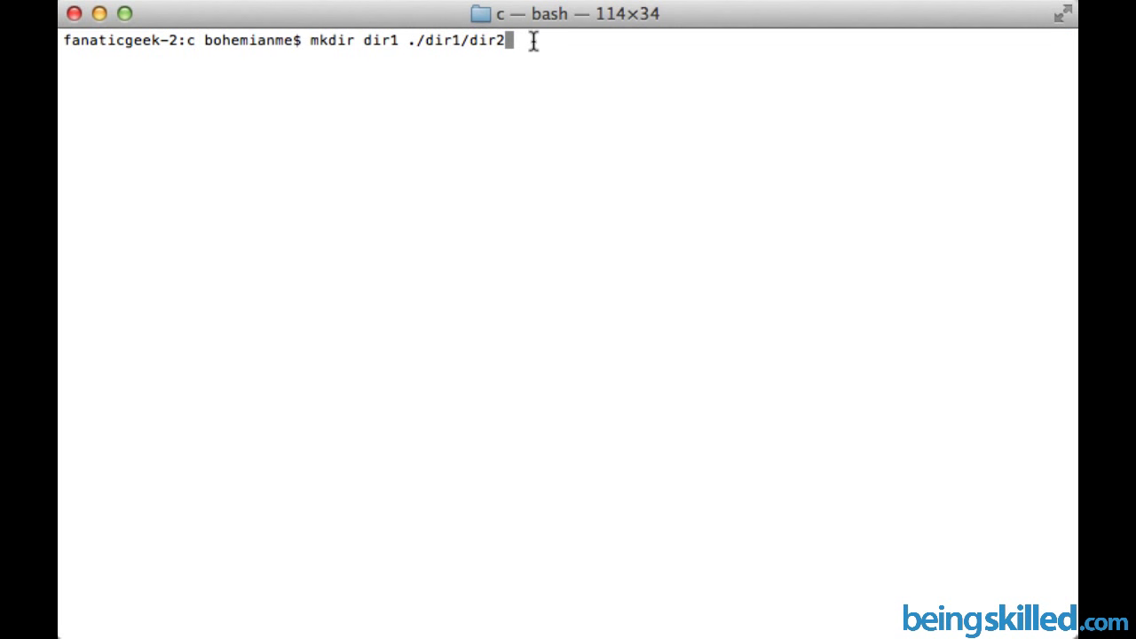
Step: Run the mkdir dir1 ./dir1/dir2 command and begin changing into dir1
key("Return")
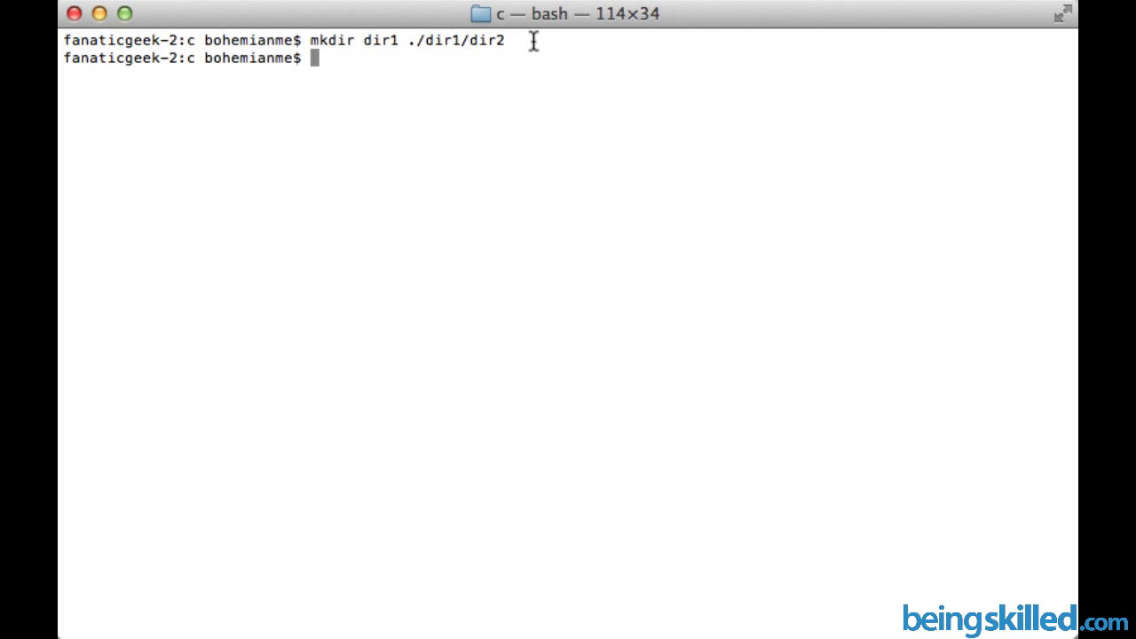
type("cd")
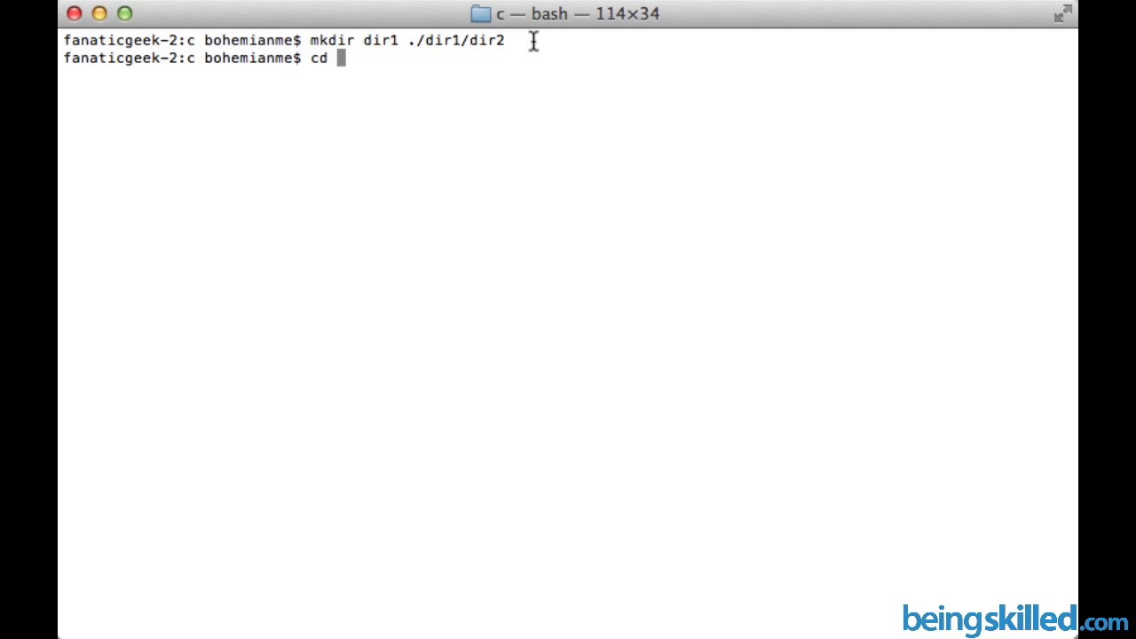
type("dir1/")
type("ls")
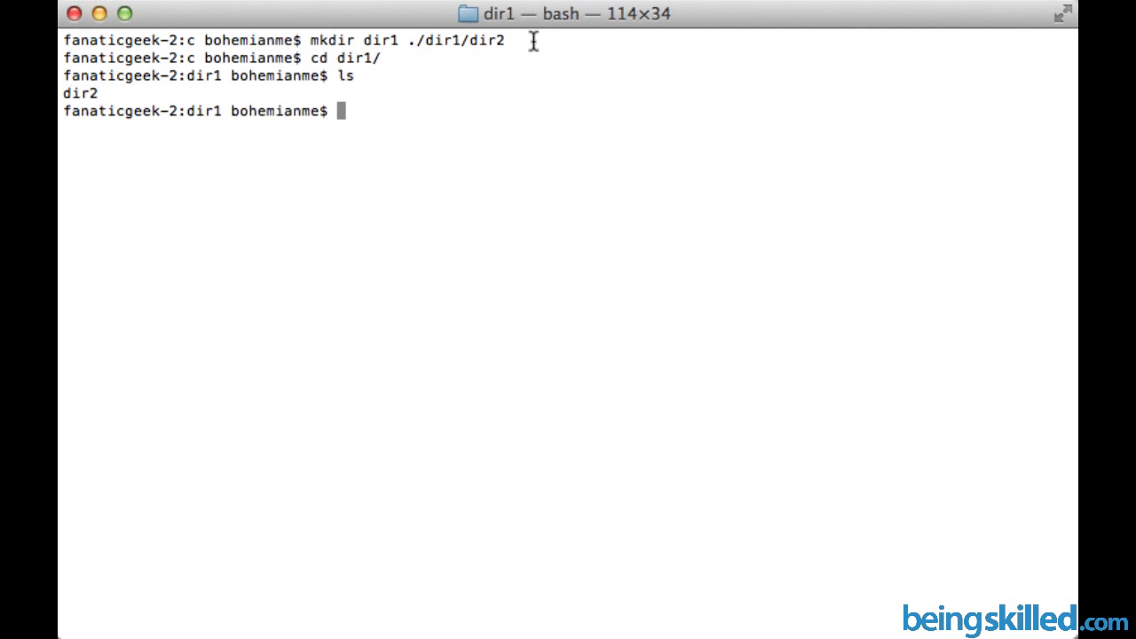
mouse_move(235, 74)
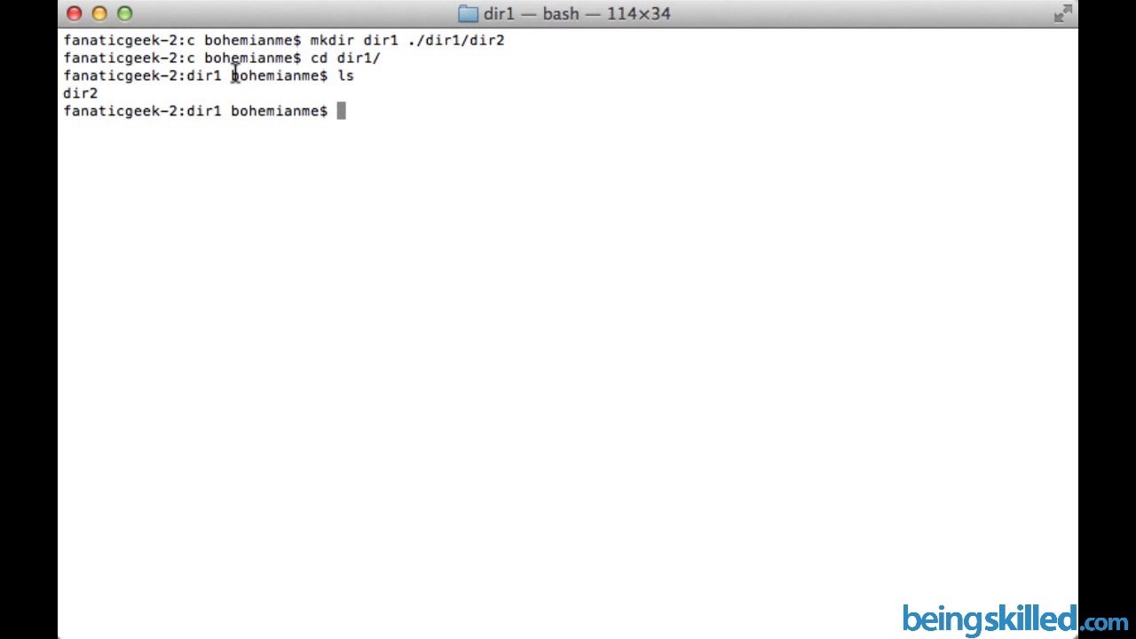
mouse_move(416, 142)
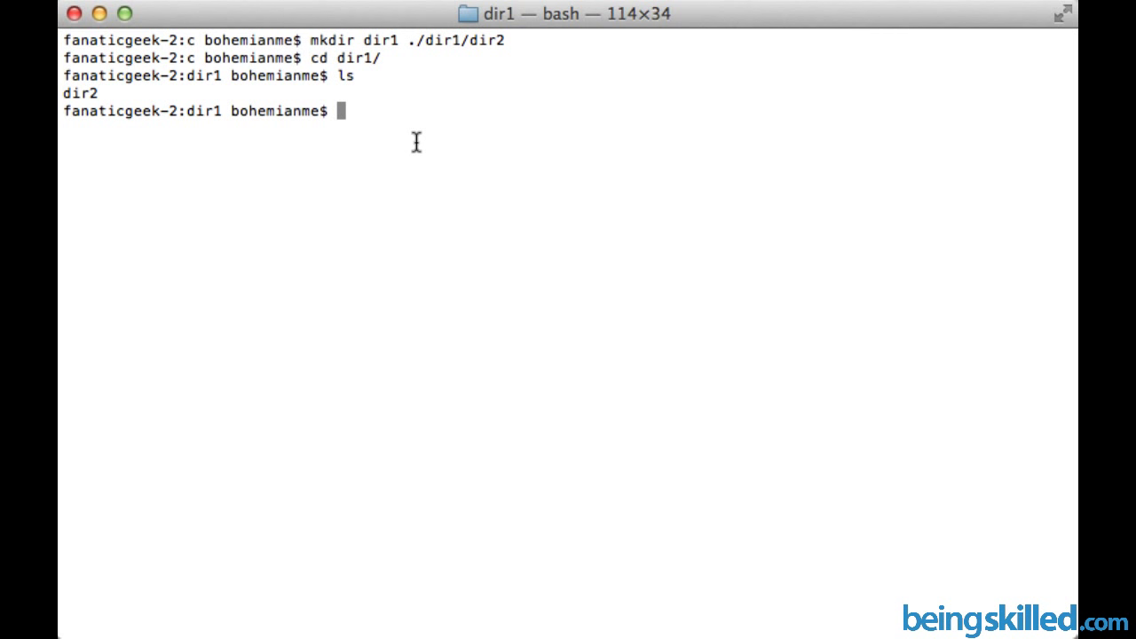
mouse_move(411, 40)
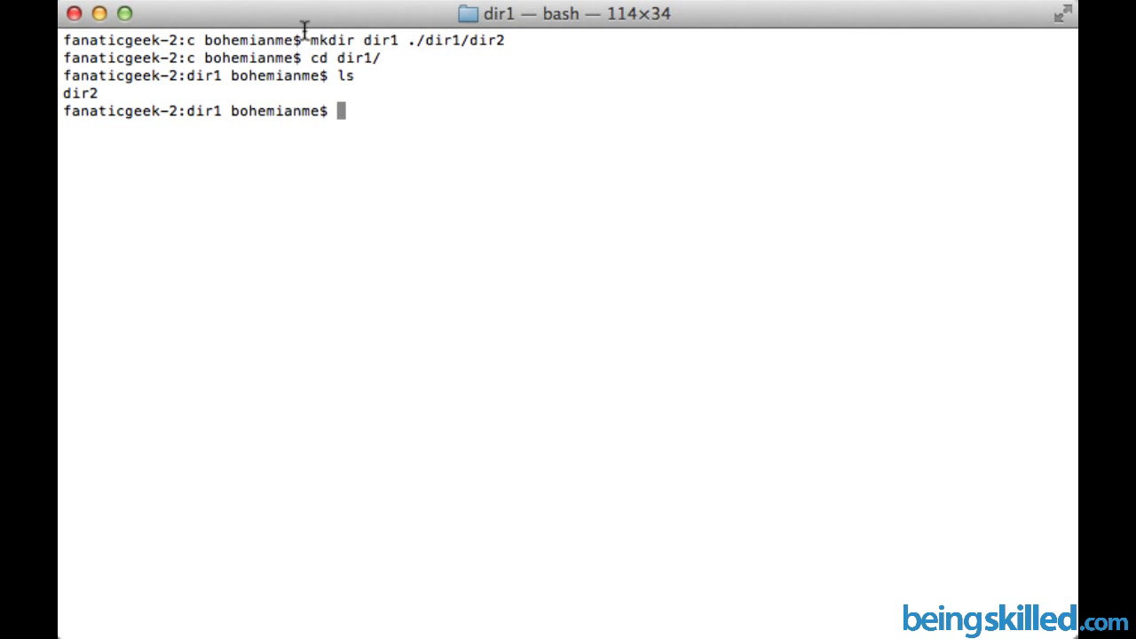
mouse_move(308, 33)
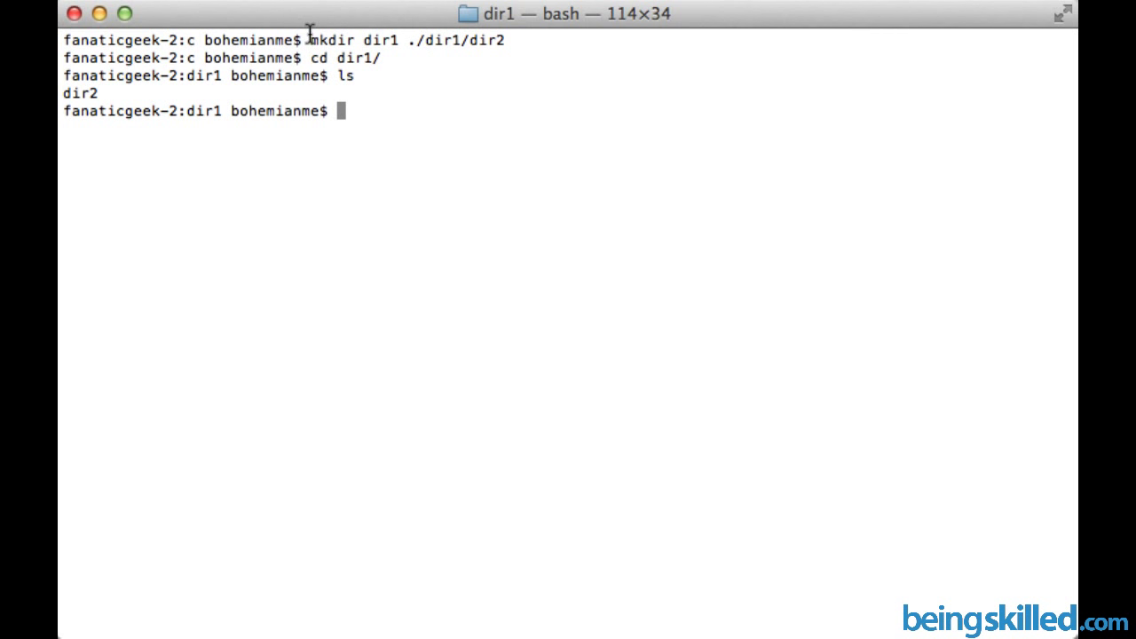